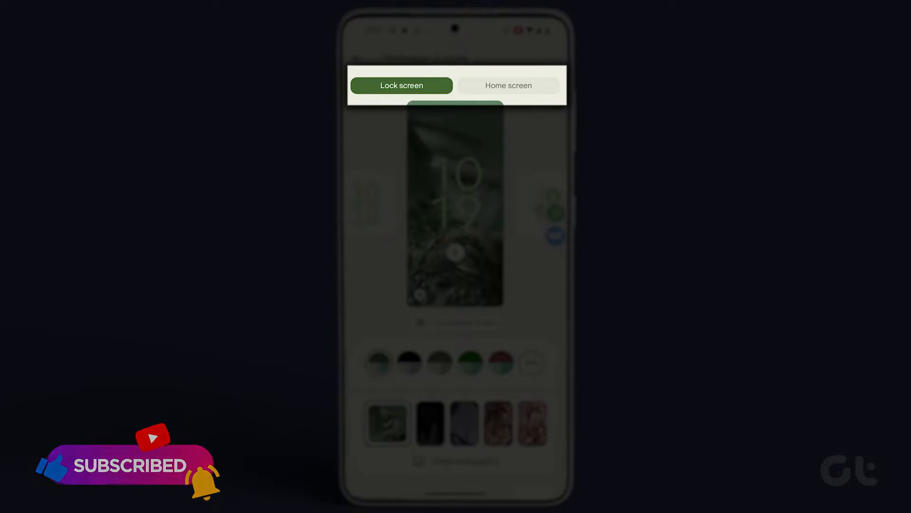
- Switch the Wallpaper & style preview from lock screen to home screen
{"action": "left_click", "coordinate": [508, 86]}
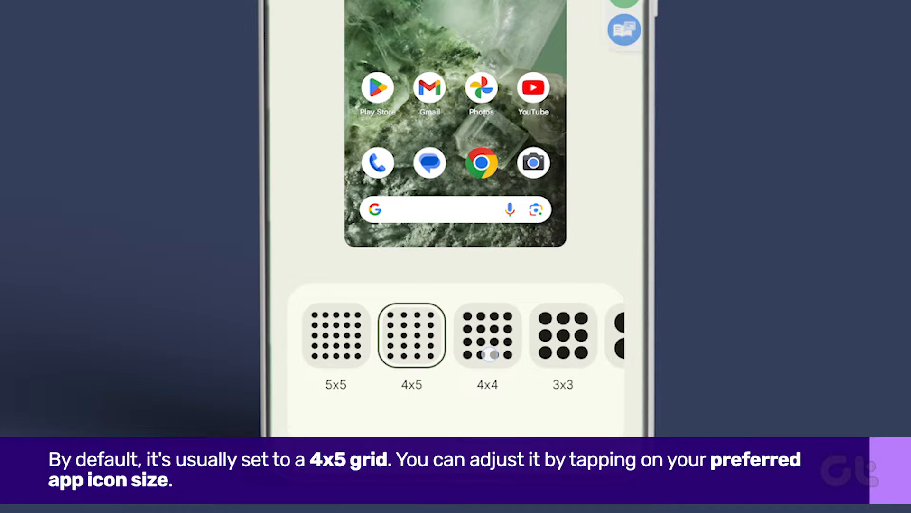
- Choose the 2x2 app grid layout after briefly trying 4x4
{"action": "left_click", "coordinate": [487, 337]}
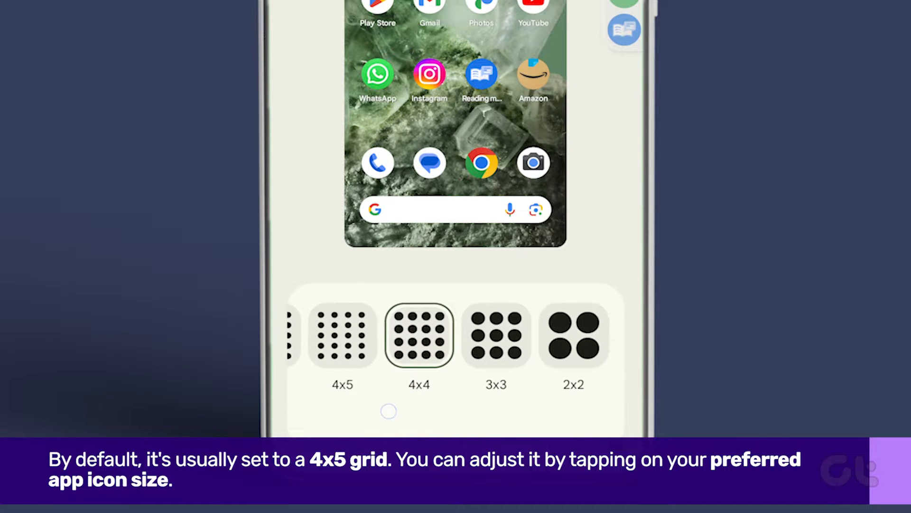
{"action": "left_click", "coordinate": [495, 336]}
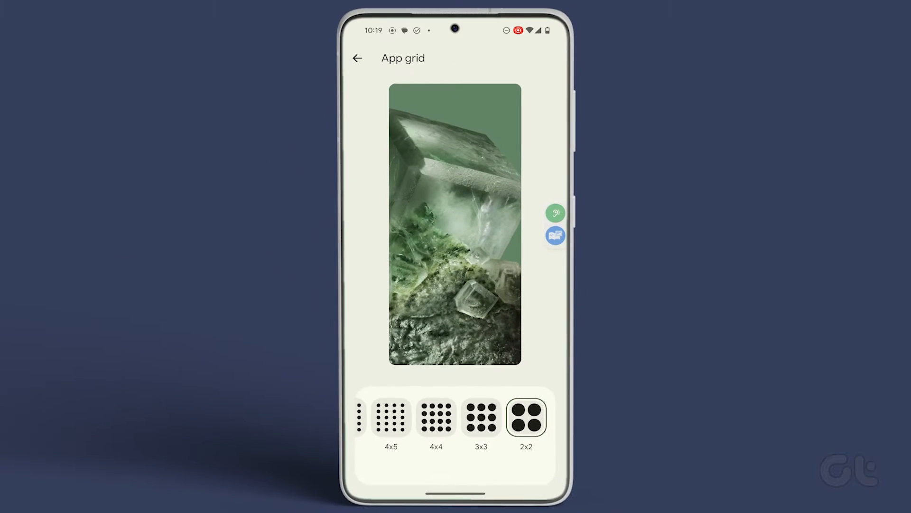
- Back out of the app grid options and return to the Pixel home screen
{"action": "left_click", "coordinate": [357, 58]}
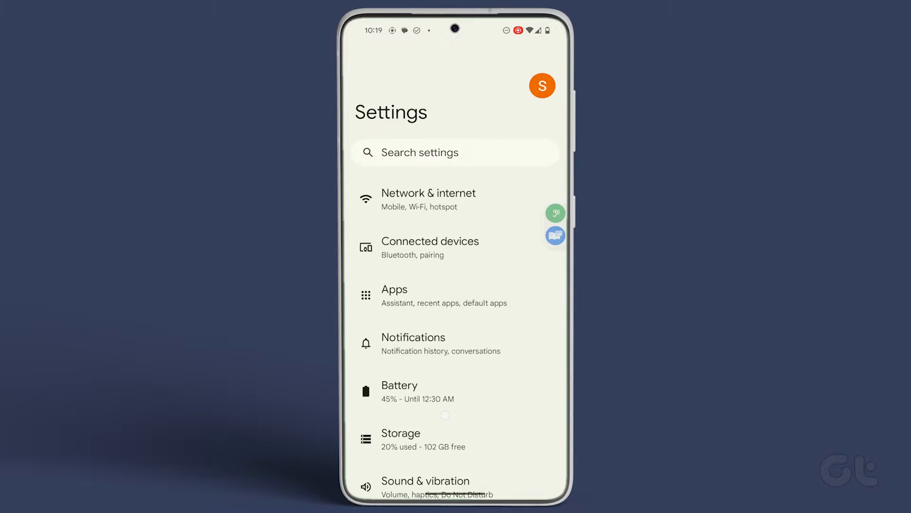
{"action": "key", "text": "Home"}
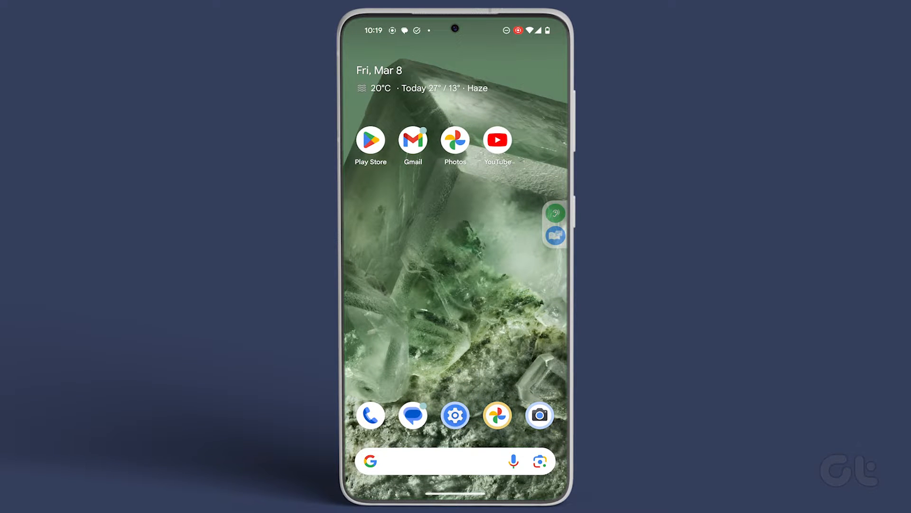